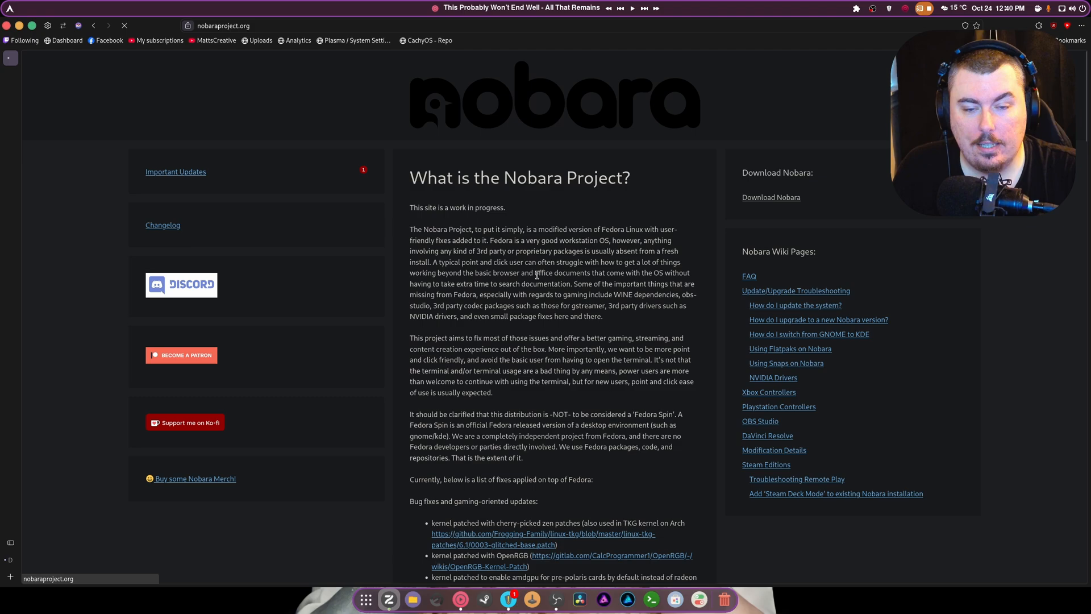
# Go to the Nobara download page via Download Nobara and scroll to the Nvidia ISO list.
pyautogui.click(771, 197)
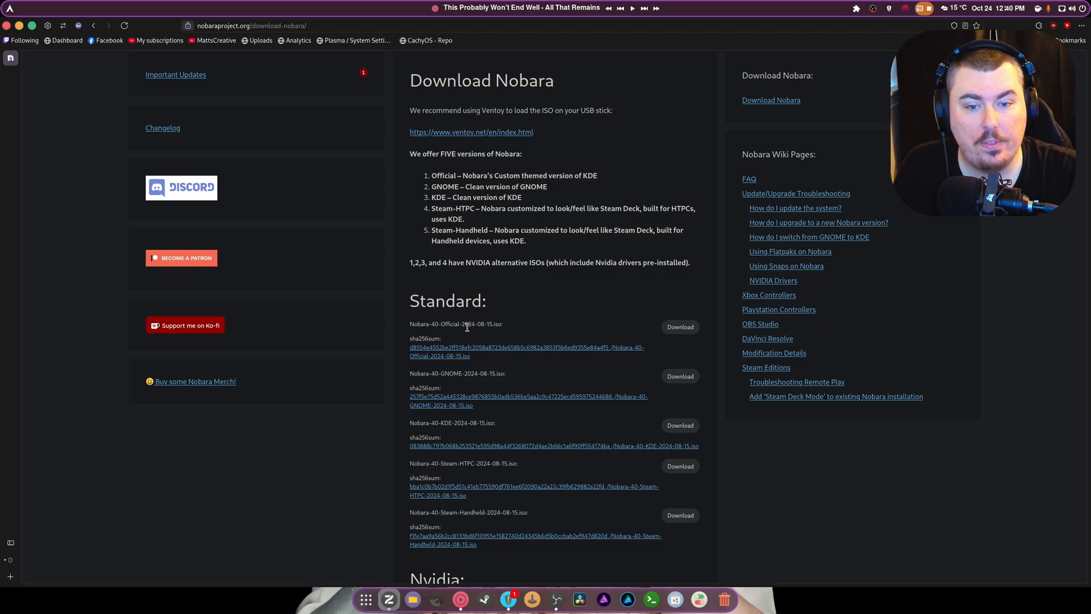
pyautogui.scroll(-3)
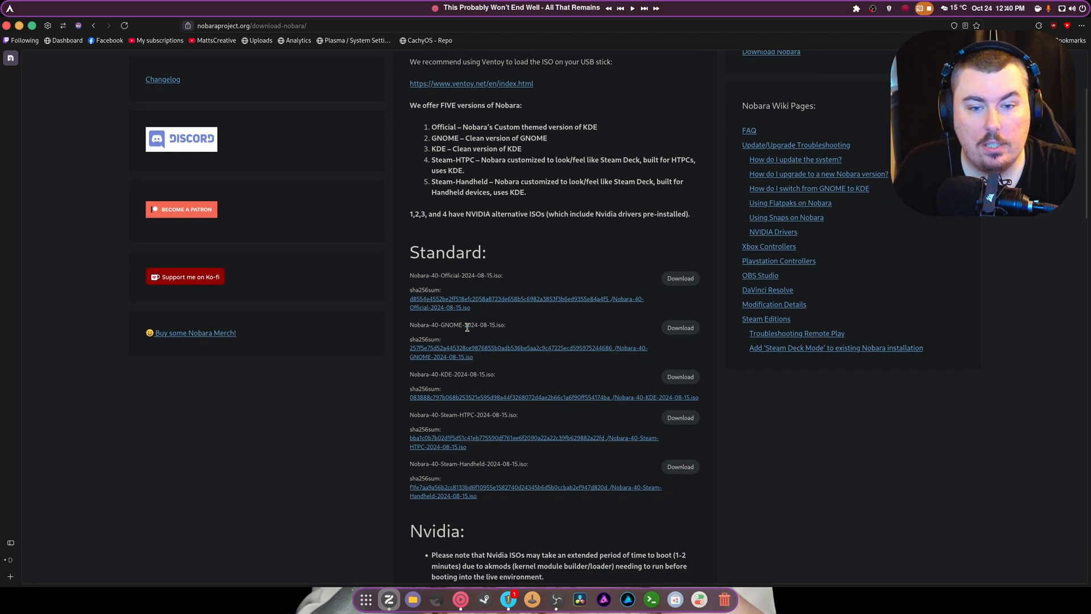
pyautogui.moveTo(590, 394)
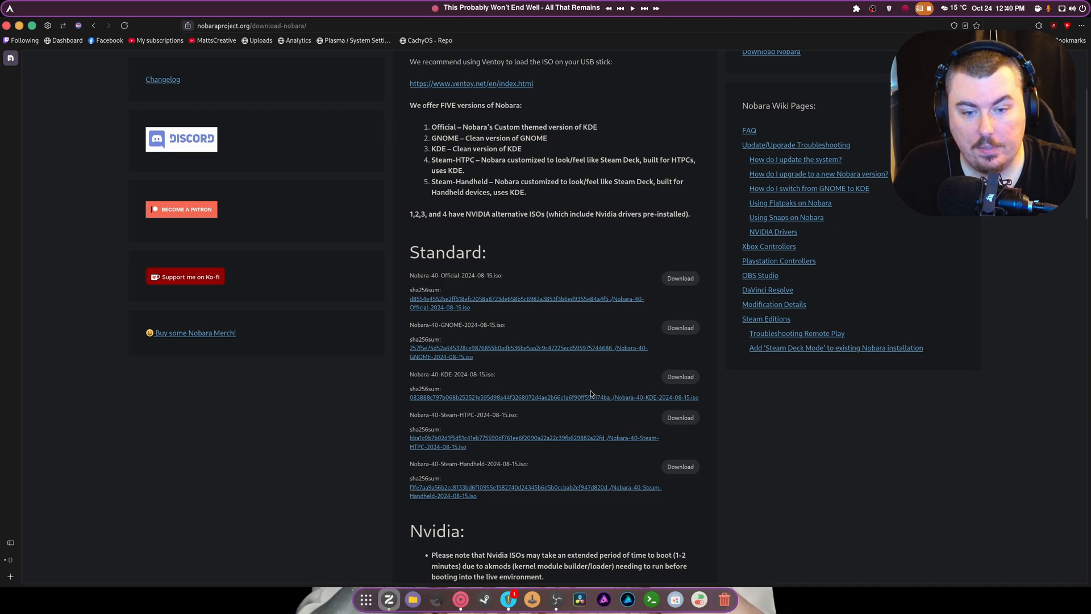
pyautogui.scroll(-3)
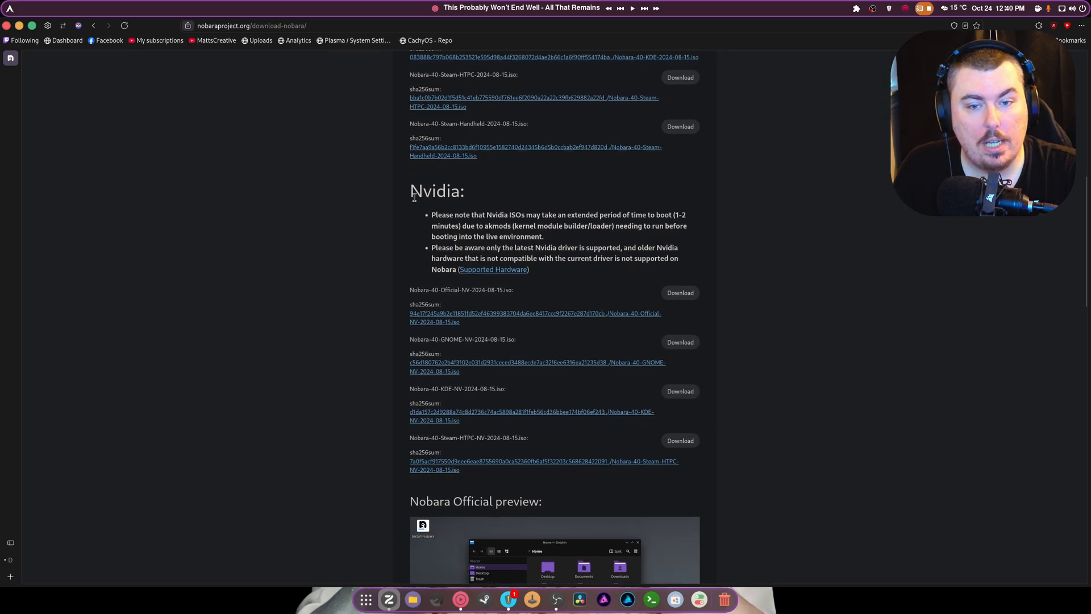
pyautogui.doubleClick(434, 191)
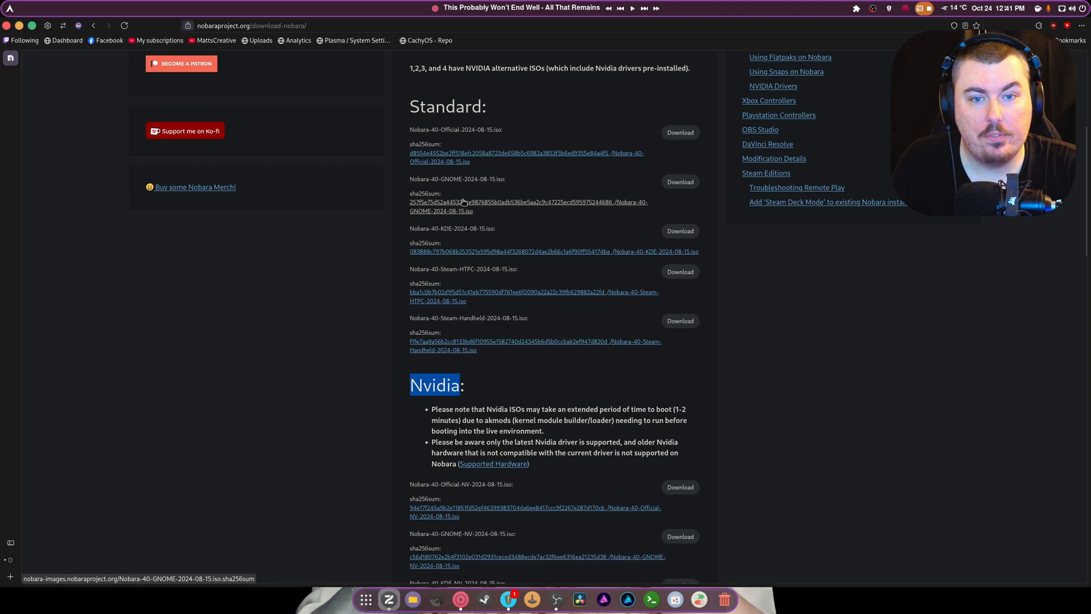
pyautogui.scroll(-3)
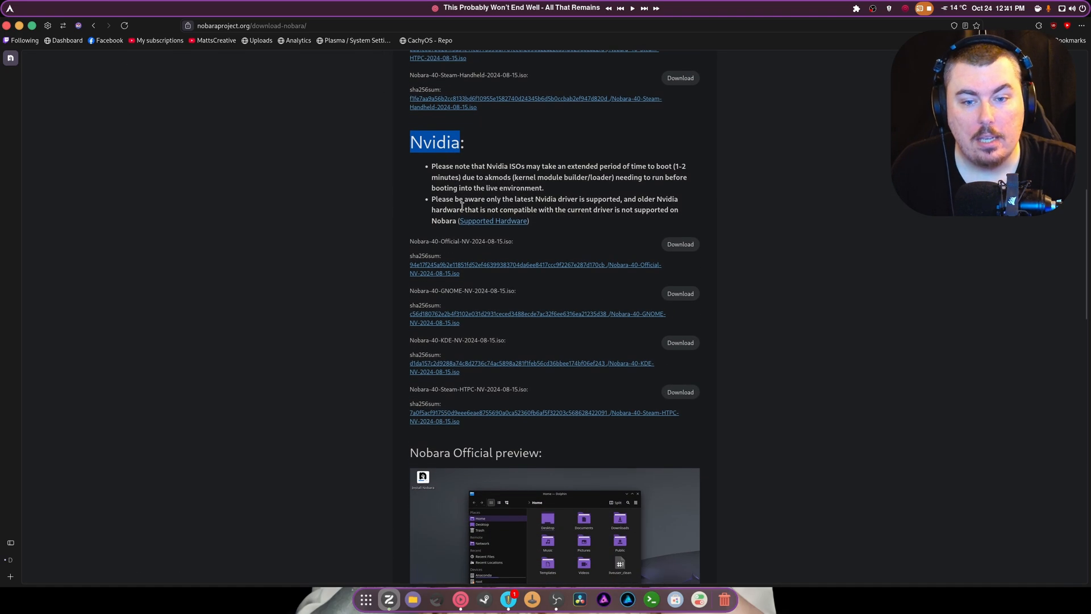
pyautogui.scroll(-3)
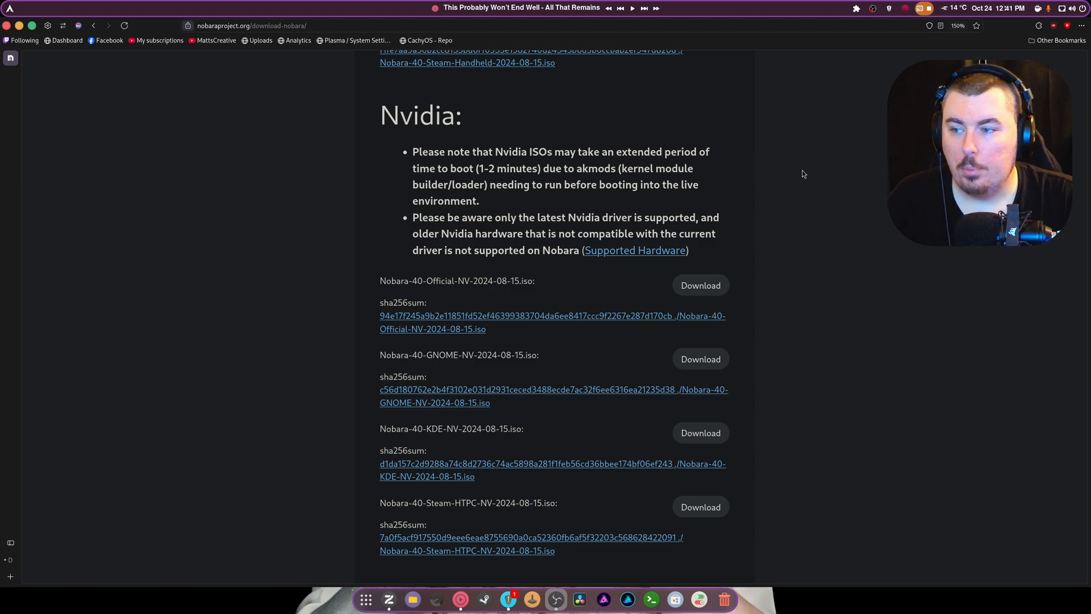
# Start the Nobara-40-Official-NV-2024-08-15.iso download, handling such files automatically, and put the browser away.
pyautogui.scroll(-3)
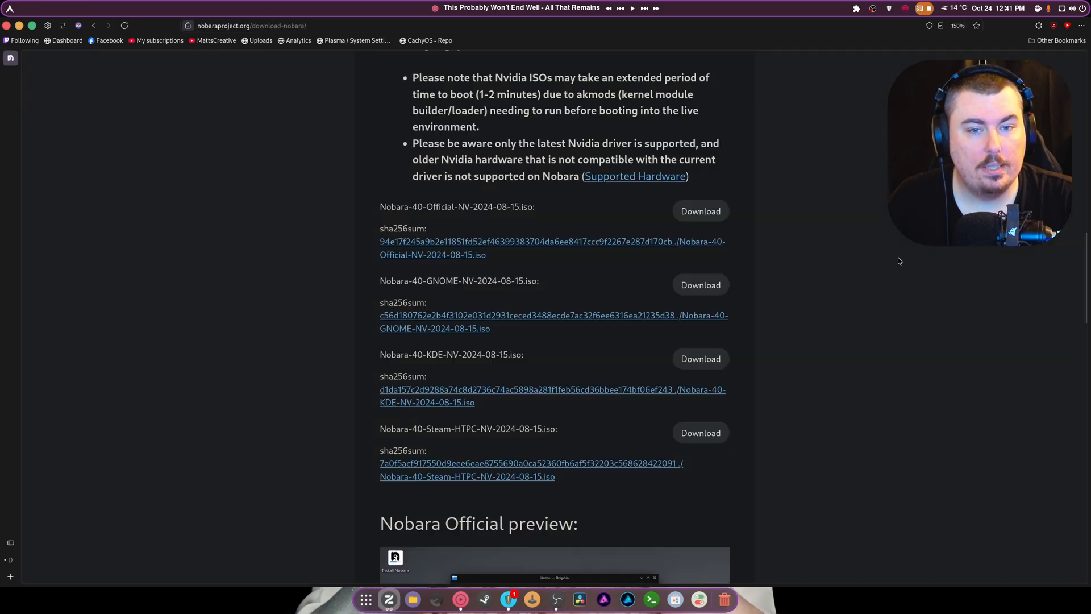
pyautogui.click(700, 211)
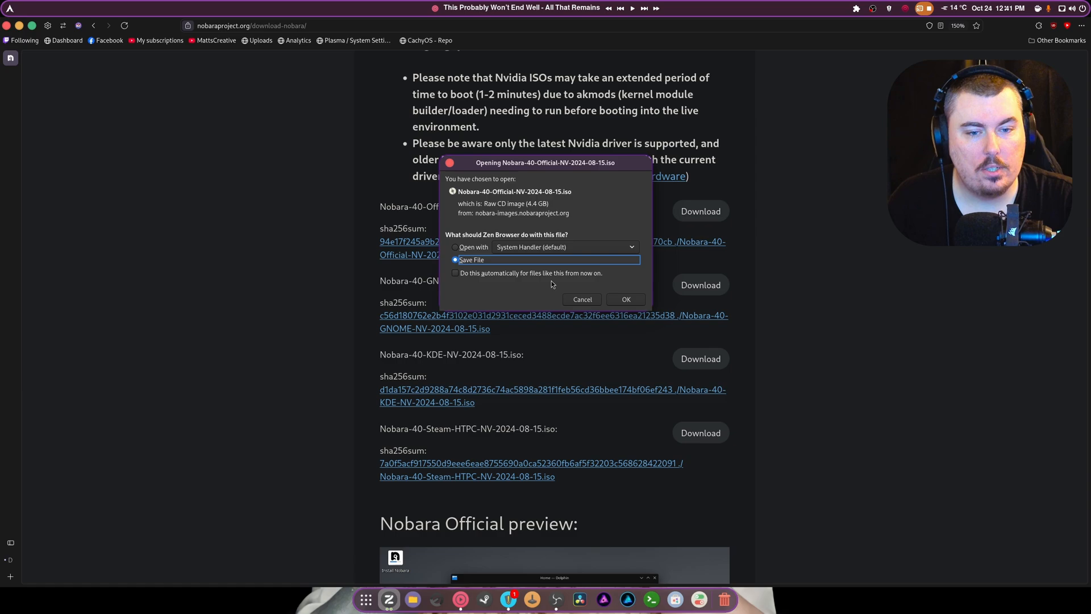
pyautogui.click(456, 273)
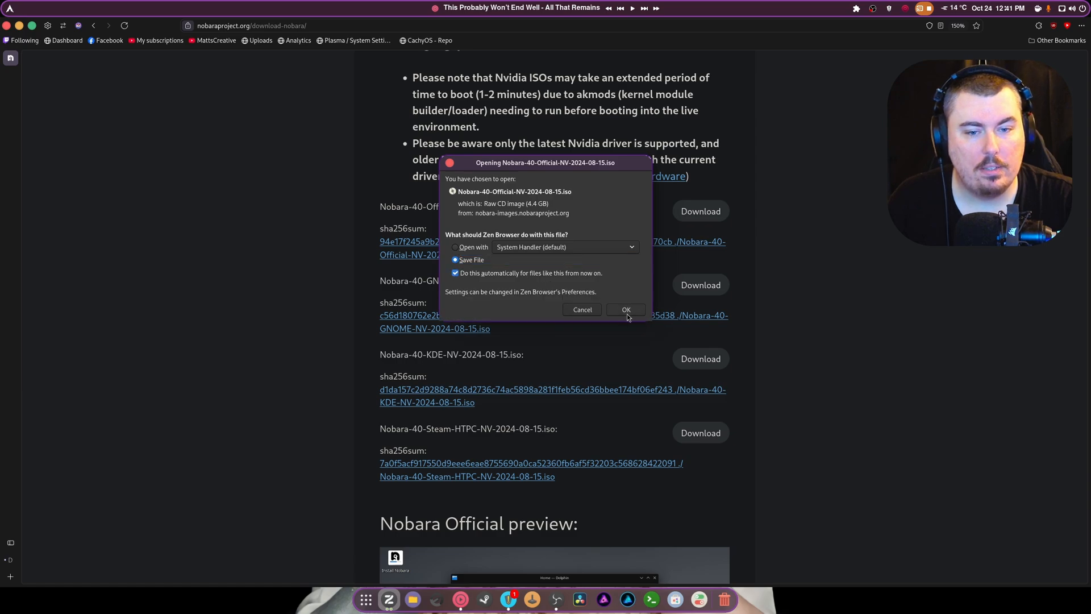
pyautogui.click(624, 309)
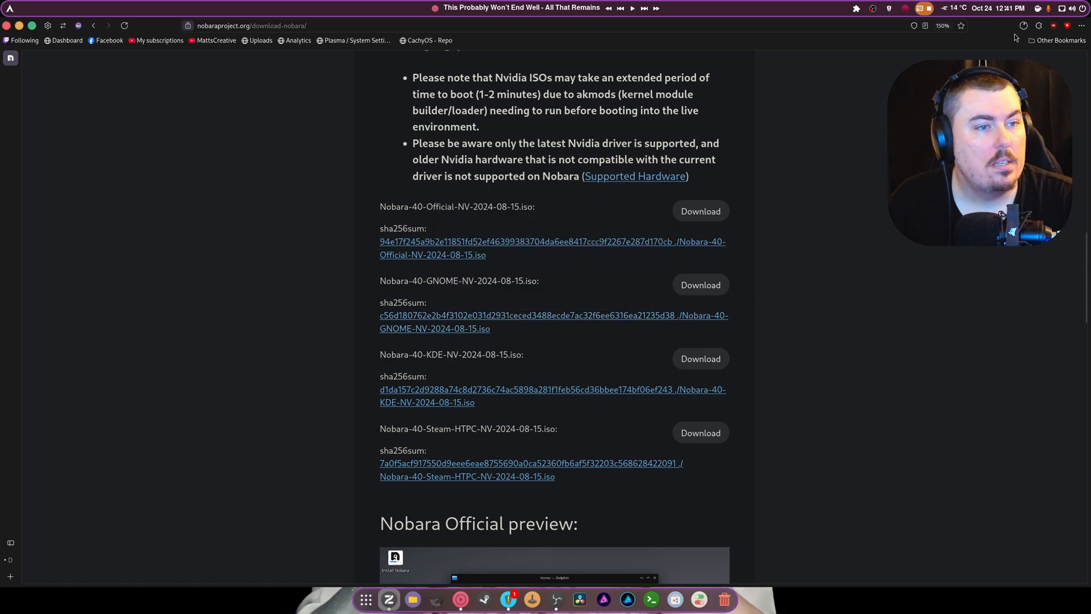
pyautogui.click(700, 212)
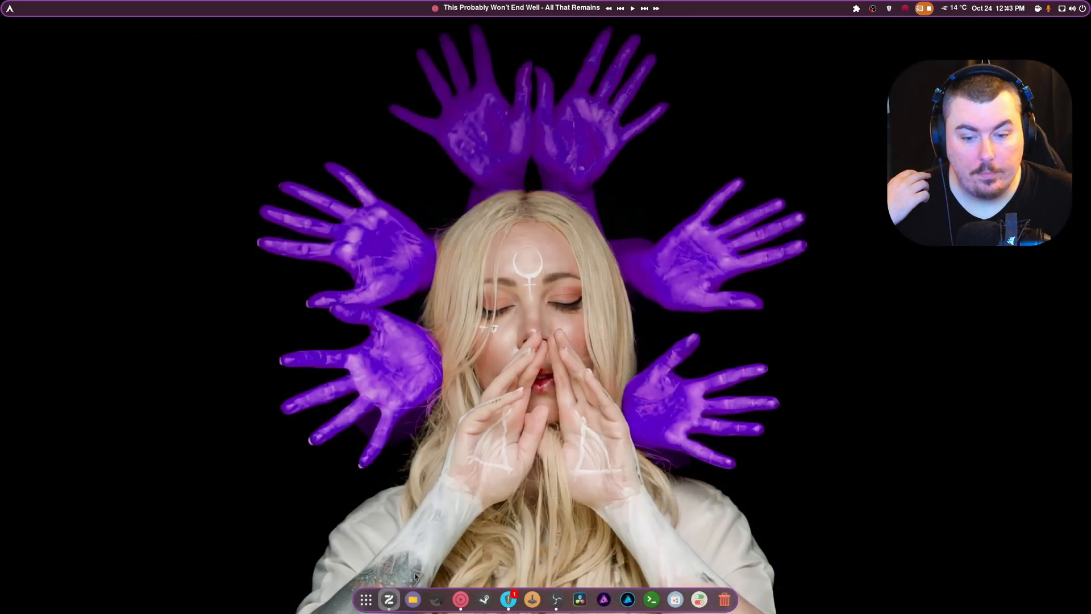
# Launch Files from the dock to show Downloads with the finished Nobara NV ISO.
pyautogui.click(412, 599)
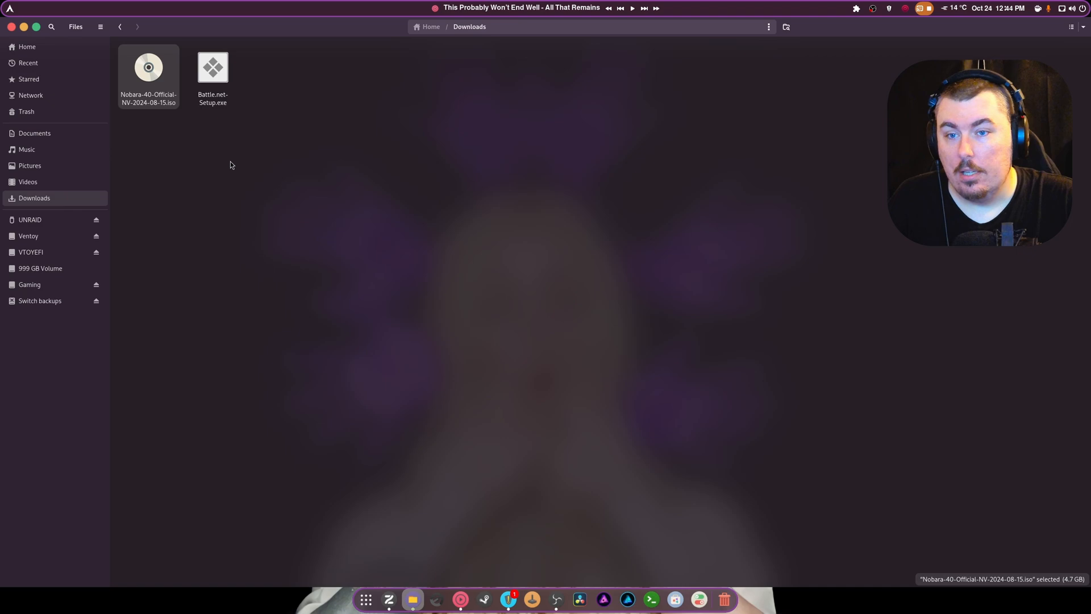
# Move the Nobara 40 Official NV ISO into the ISO folder on the Ventoy drive.
pyautogui.click(27, 236)
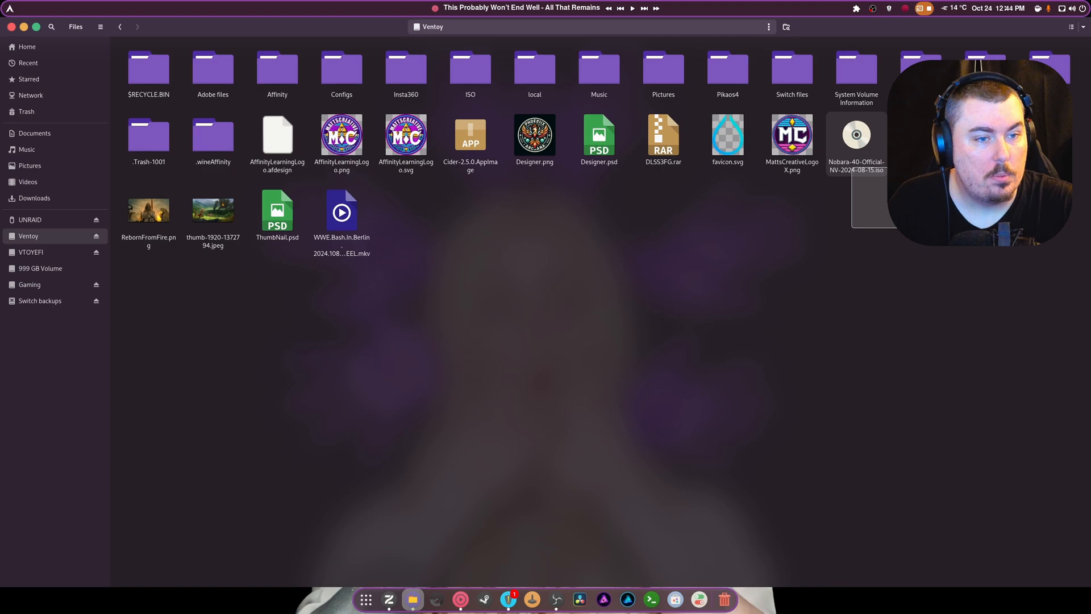
pyautogui.click(856, 134)
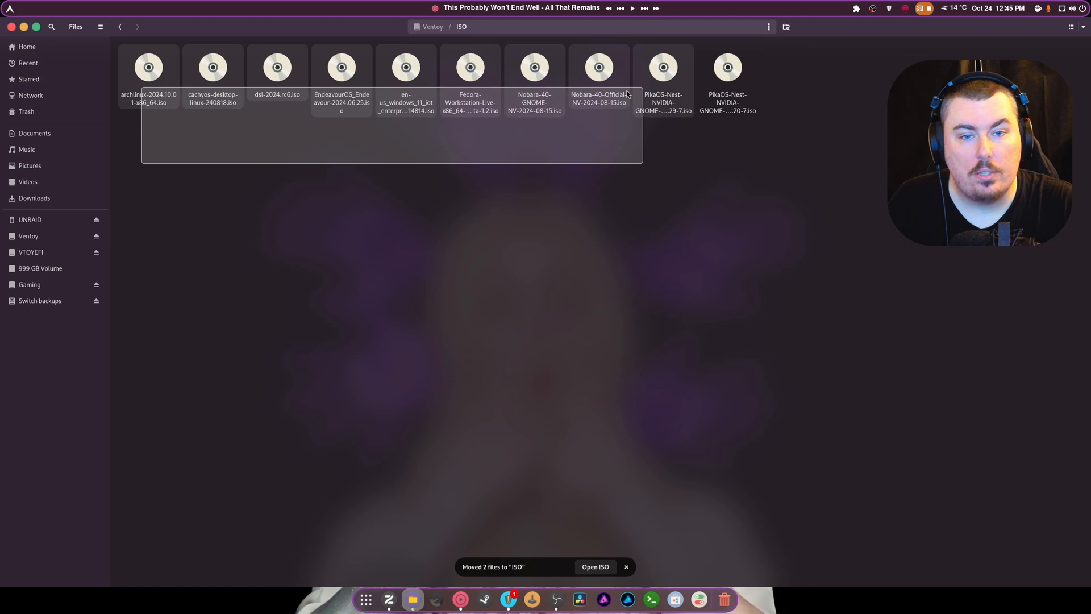
pyautogui.click(572, 157)
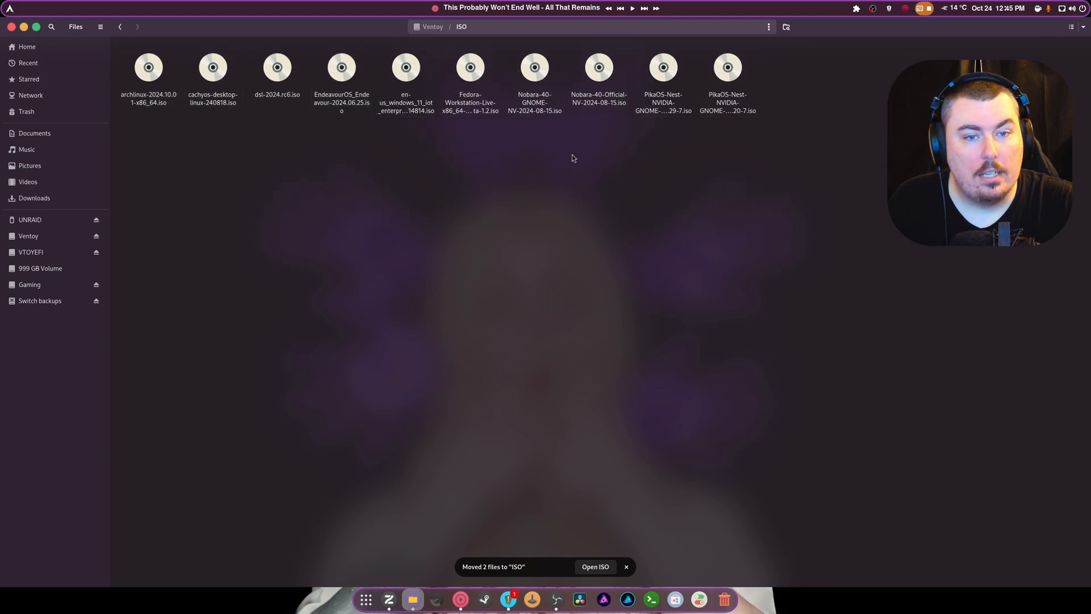
pyautogui.click(534, 76)
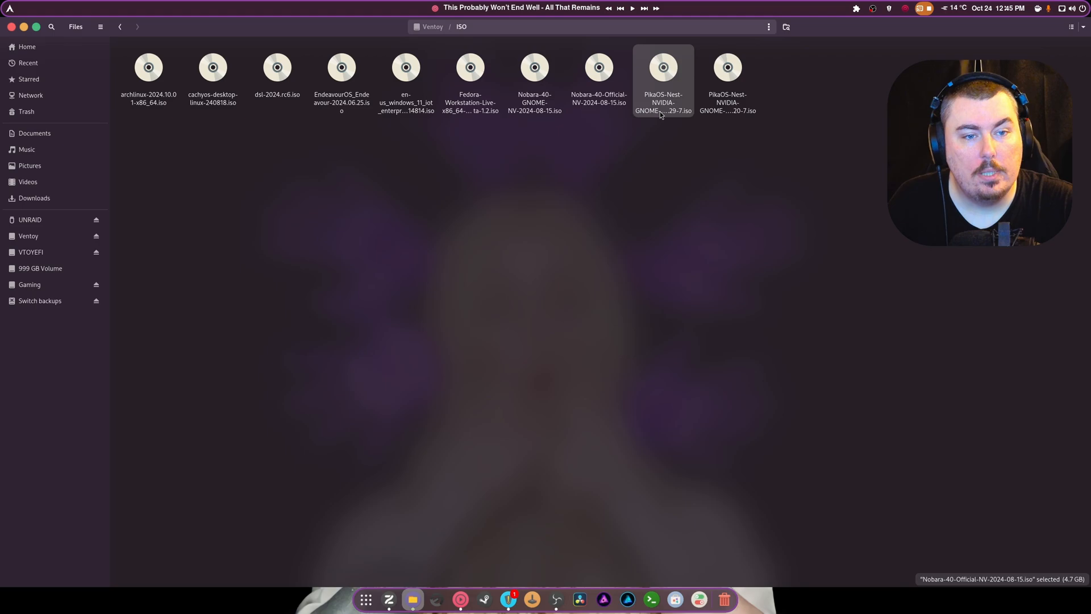
pyautogui.click(727, 80)
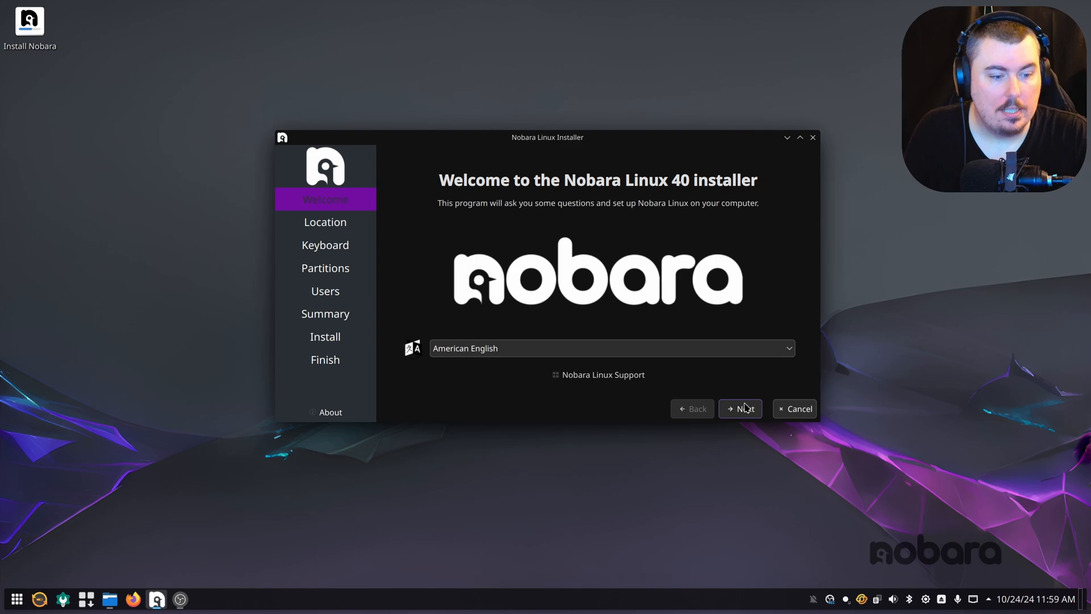
# Accept language and Halifax timezone, then choose Erase disk with hibernate-capable swap on the Sabrent Rocket.
pyautogui.click(740, 408)
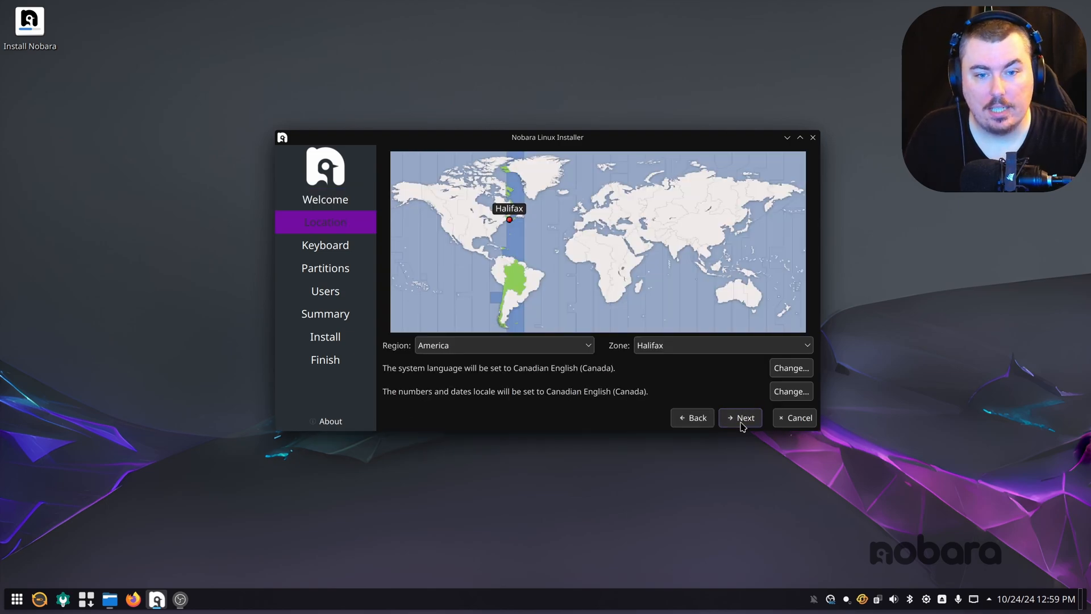
pyautogui.click(740, 418)
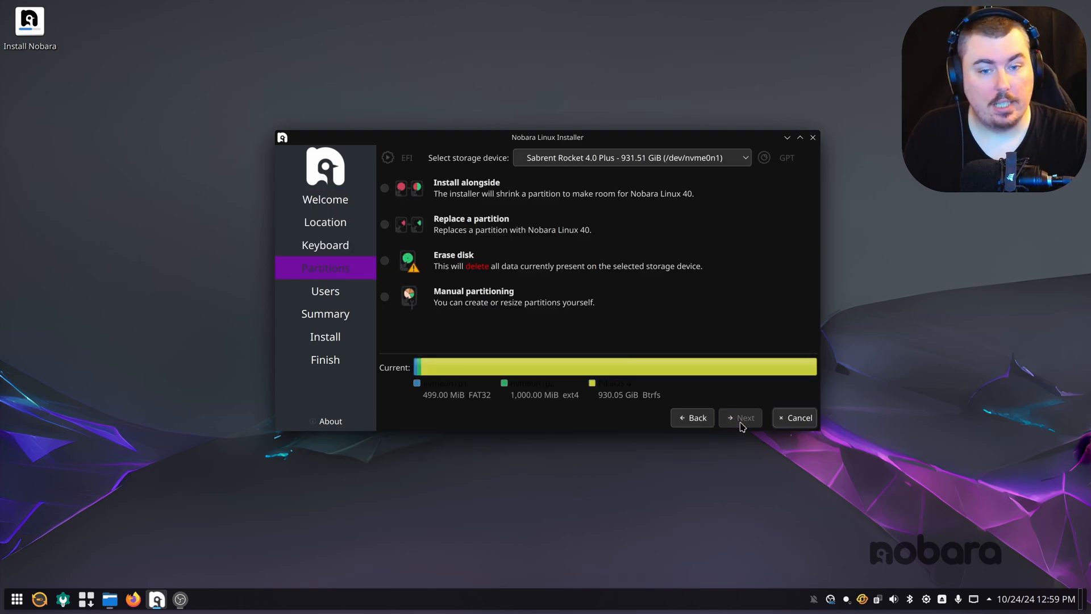
pyautogui.click(384, 261)
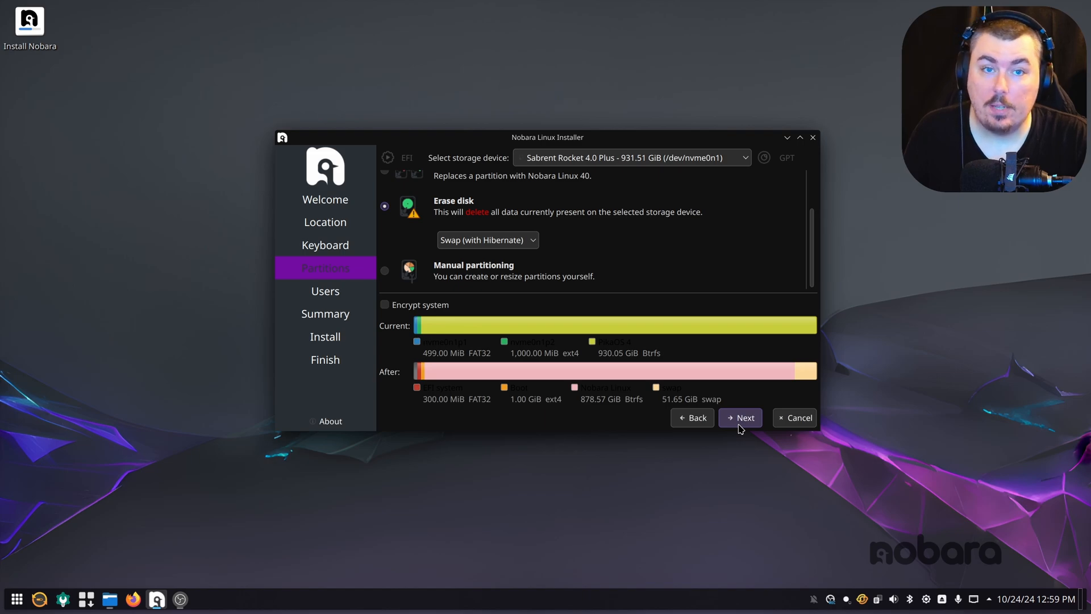
# Enter user matt with login mattscreative, computer name nobara-KDE and a password.
pyautogui.click(740, 418)
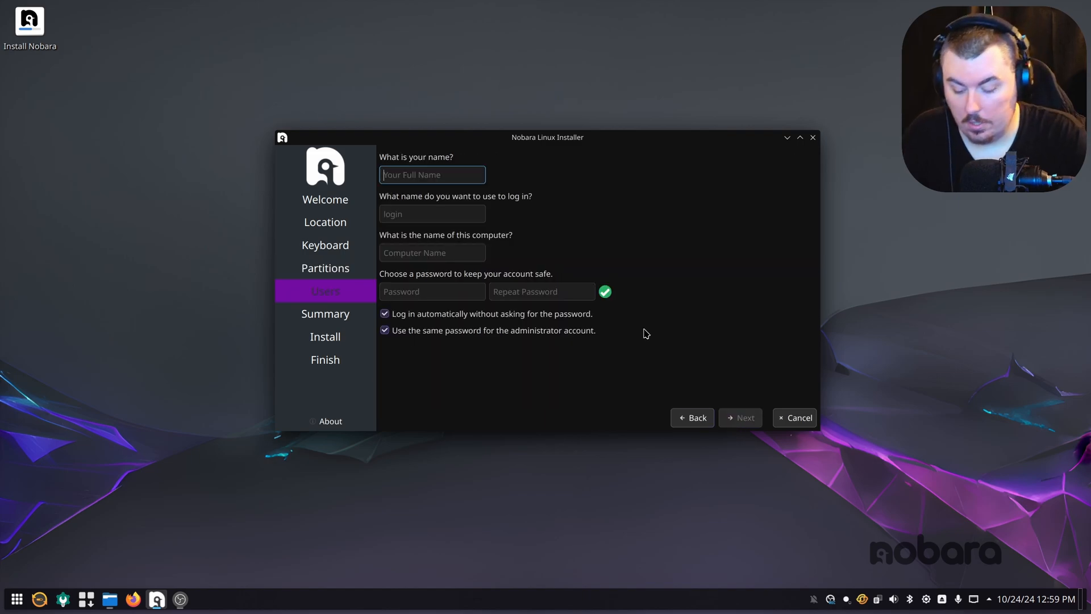
pyautogui.write('matt')
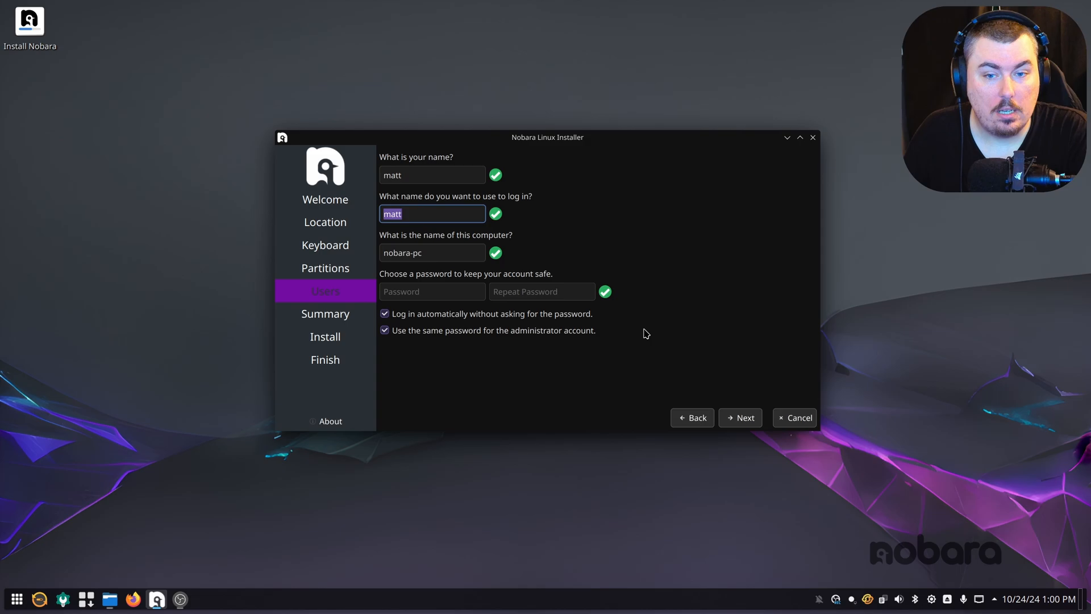
pyautogui.click(432, 213)
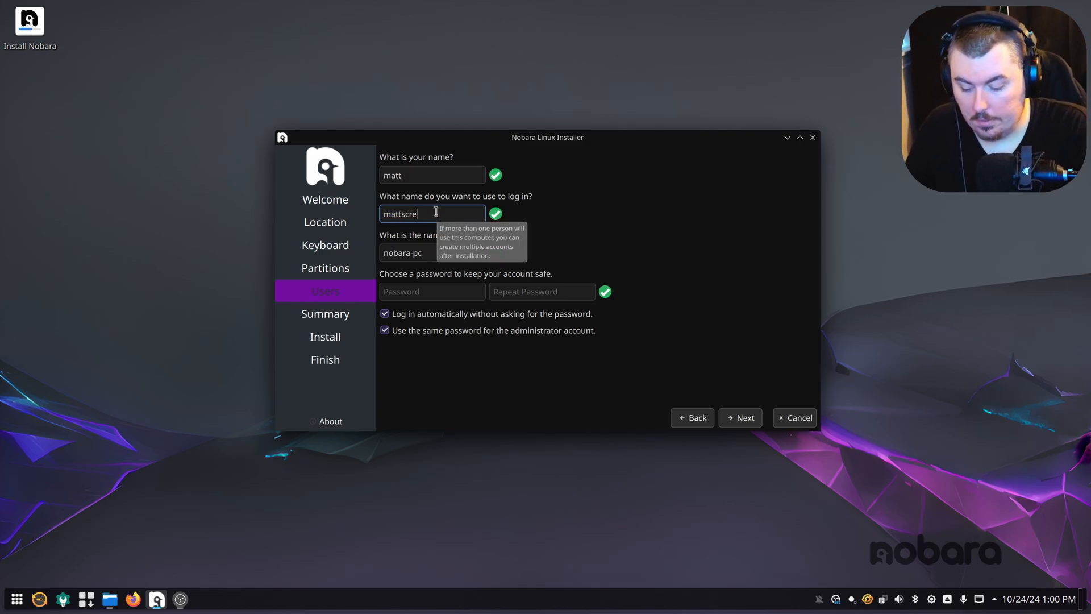
pyautogui.write('ative')
pyautogui.click(432, 252)
pyautogui.write('KDE')
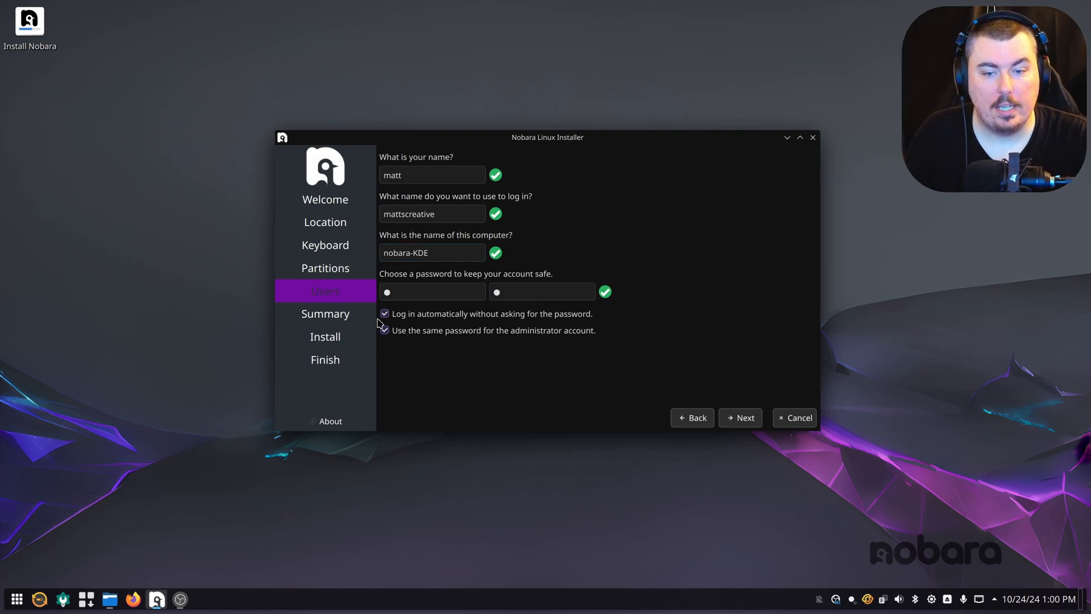
# Continue to the Summary and start the install onto the erased disk.
pyautogui.click(740, 417)
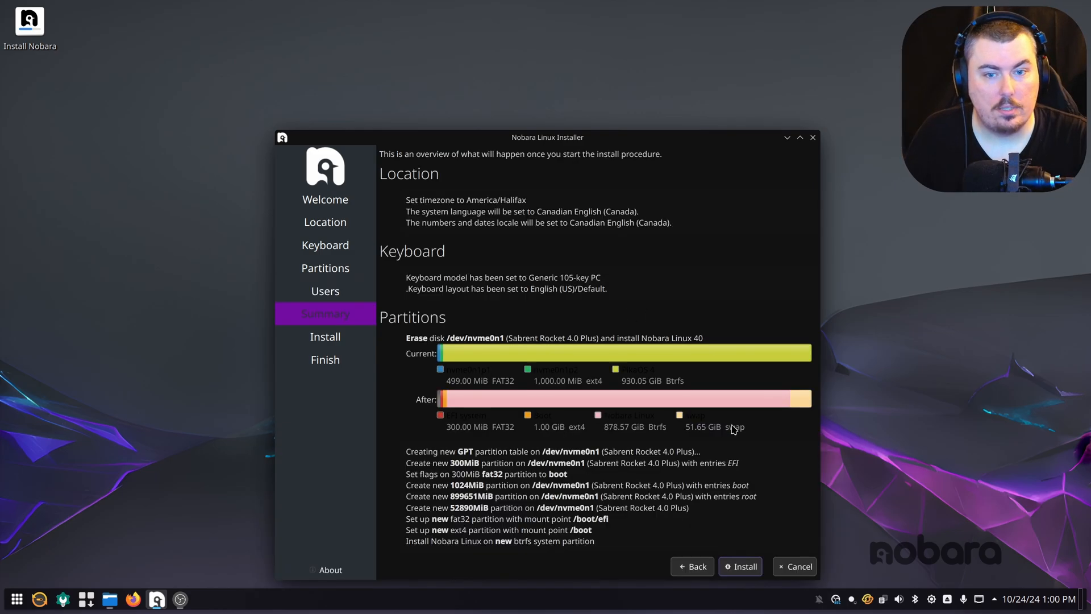
pyautogui.moveTo(564, 146)
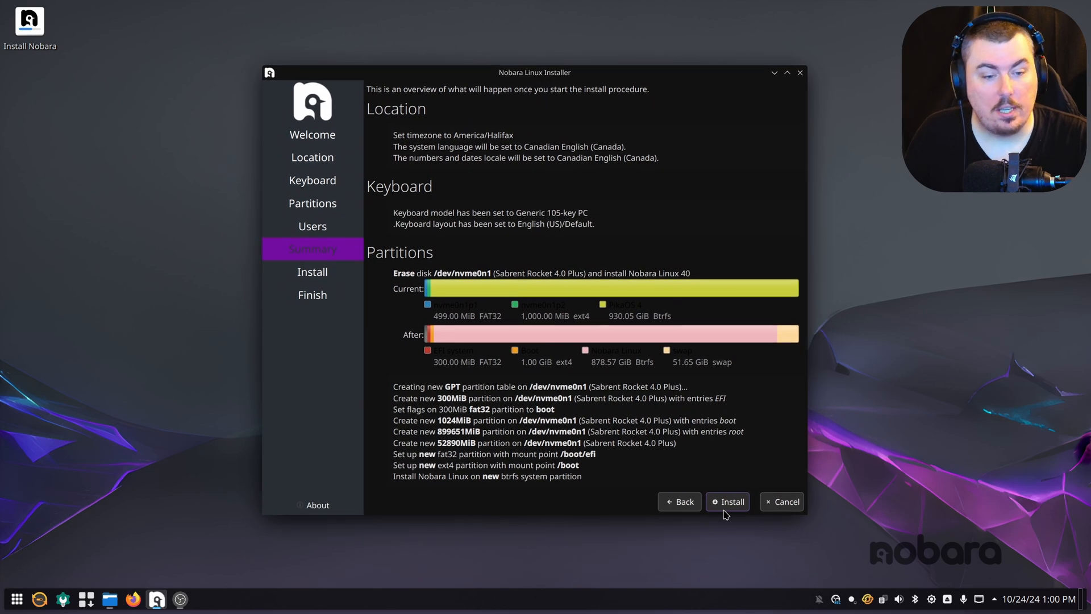
pyautogui.click(728, 501)
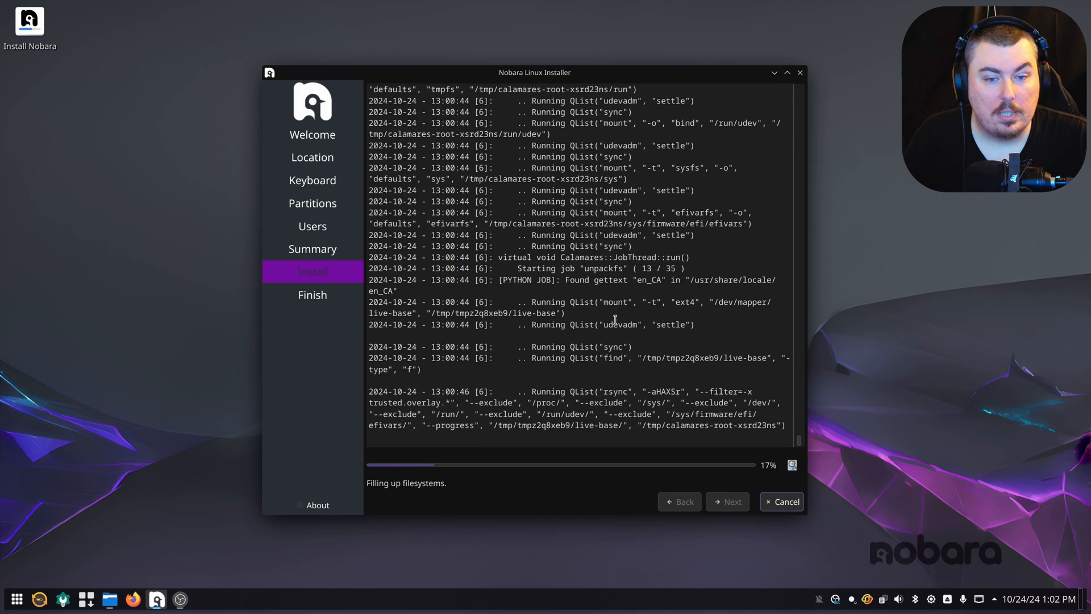
pyautogui.moveTo(606, 455)
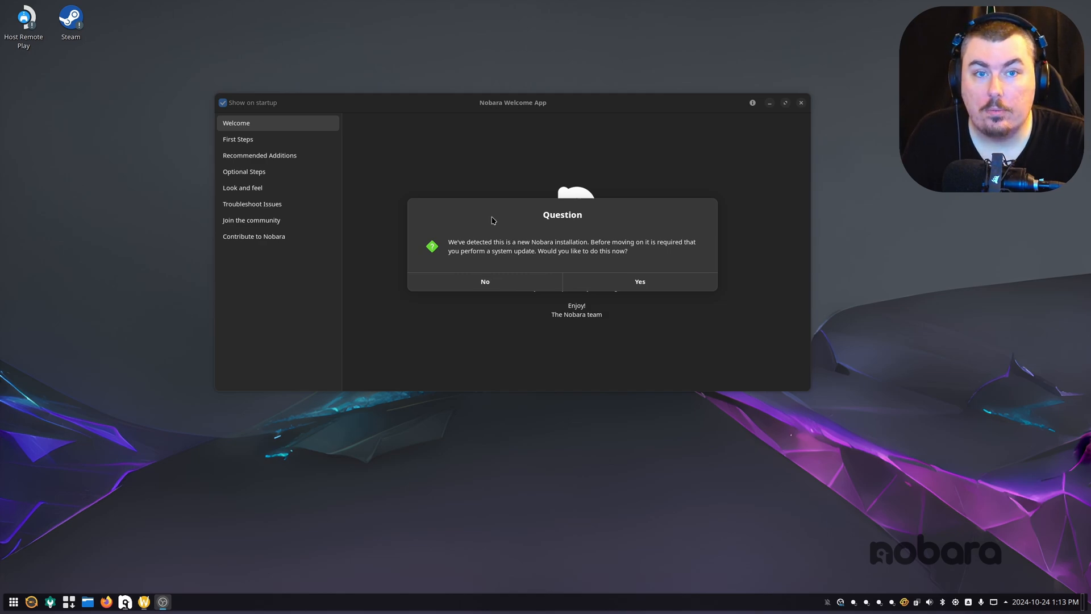
# Launch Update System from the launcher with 'up' and agree to update the new install.
pyautogui.click(11, 601)
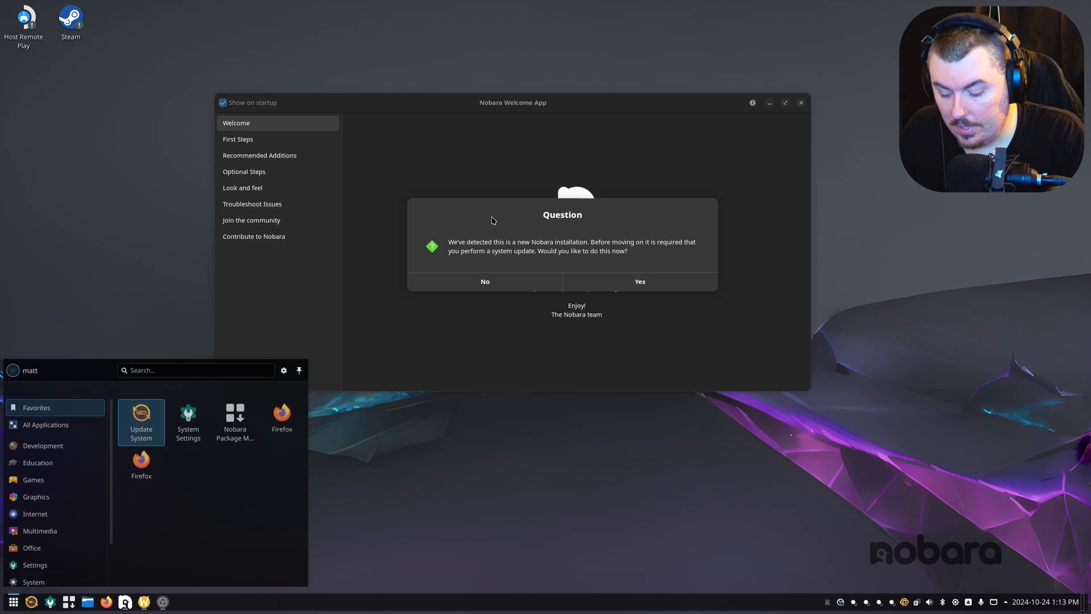
pyautogui.write('up')
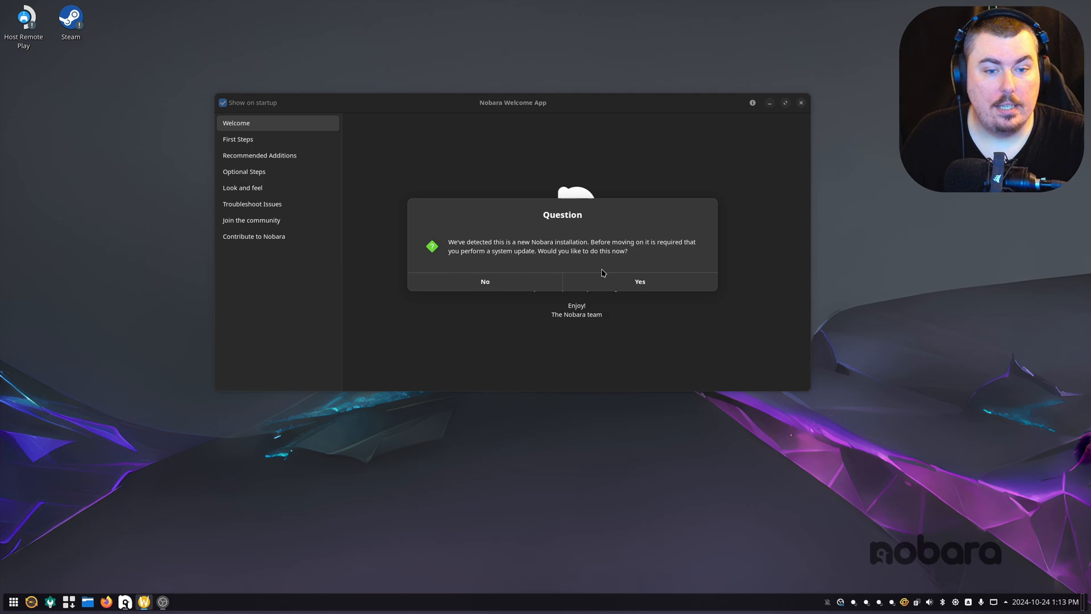
pyautogui.click(484, 281)
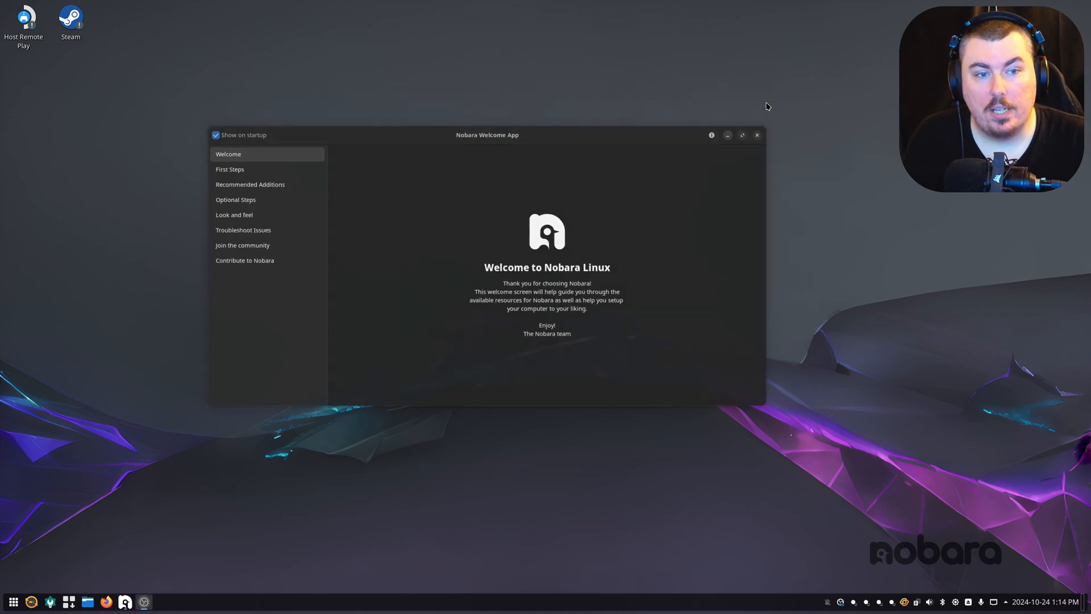
pyautogui.click(757, 135)
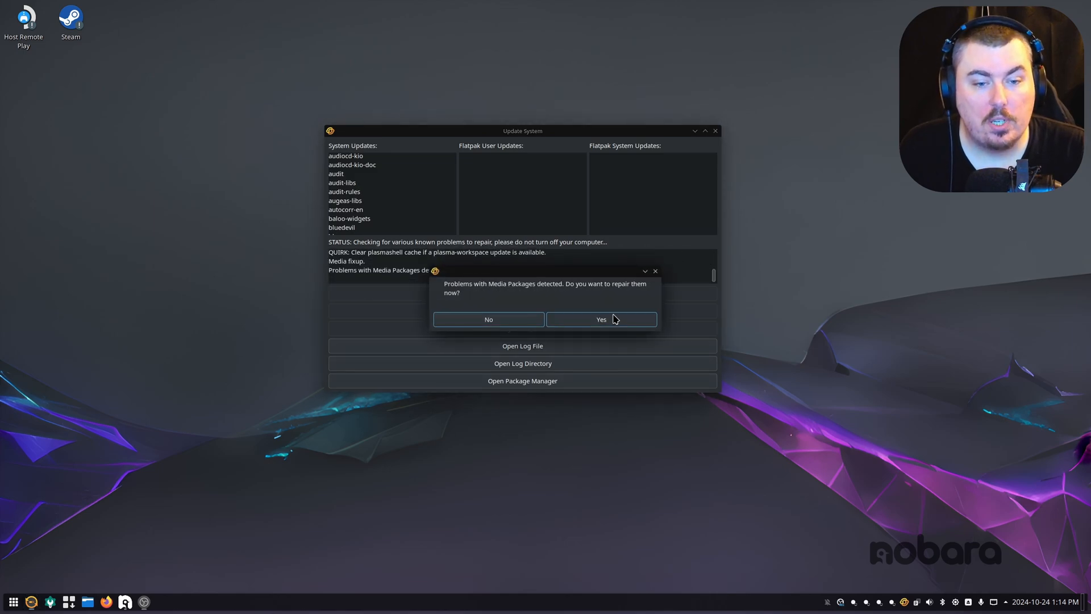
# Repair the detected media package problems and start installing the NVIDIA-heavy update list.
pyautogui.click(601, 319)
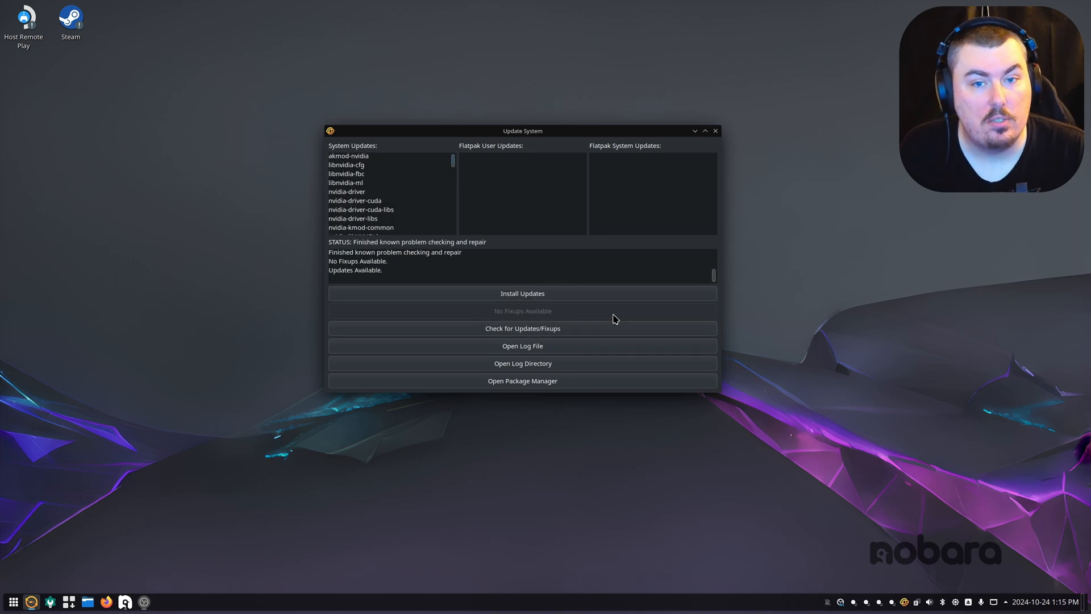
pyautogui.click(522, 294)
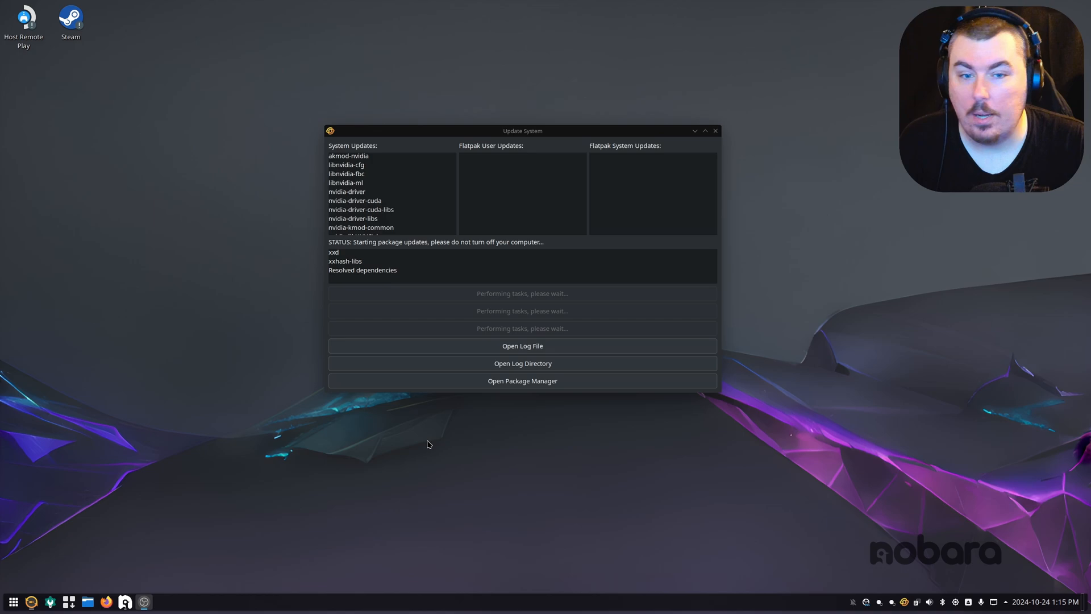
# Nudge the updater window left while dependencies resolve and the transaction starts.
pyautogui.moveTo(522, 131); pyautogui.dragTo(507, 134)
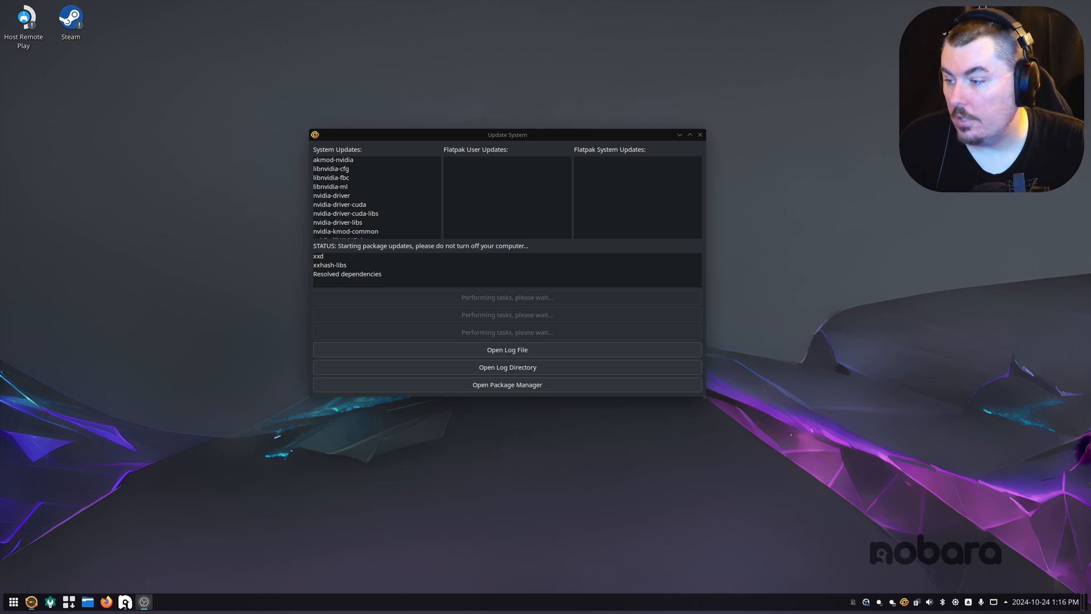
pyautogui.click(690, 134)
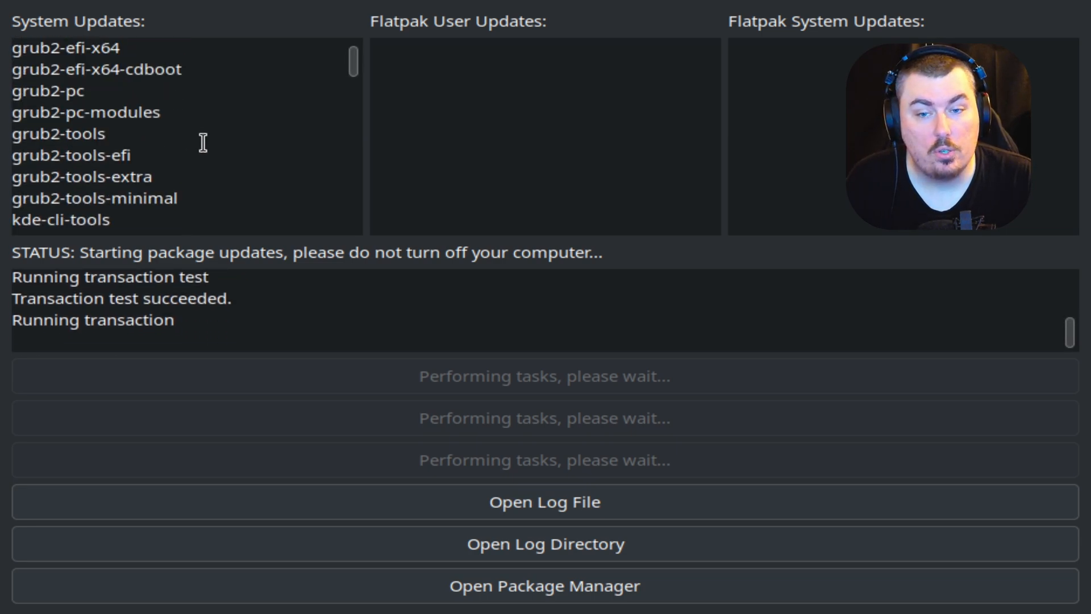
# Scroll the update log showing 'Successfully updated packages!' with akmods and dracut running.
pyautogui.scroll(-3)
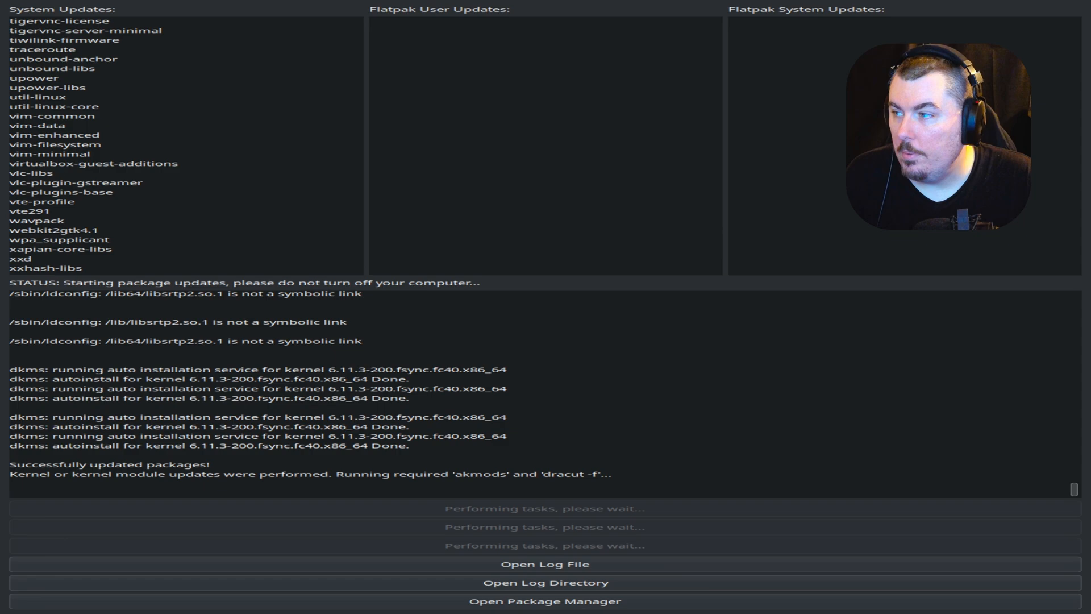
pyautogui.moveTo(299, 468)
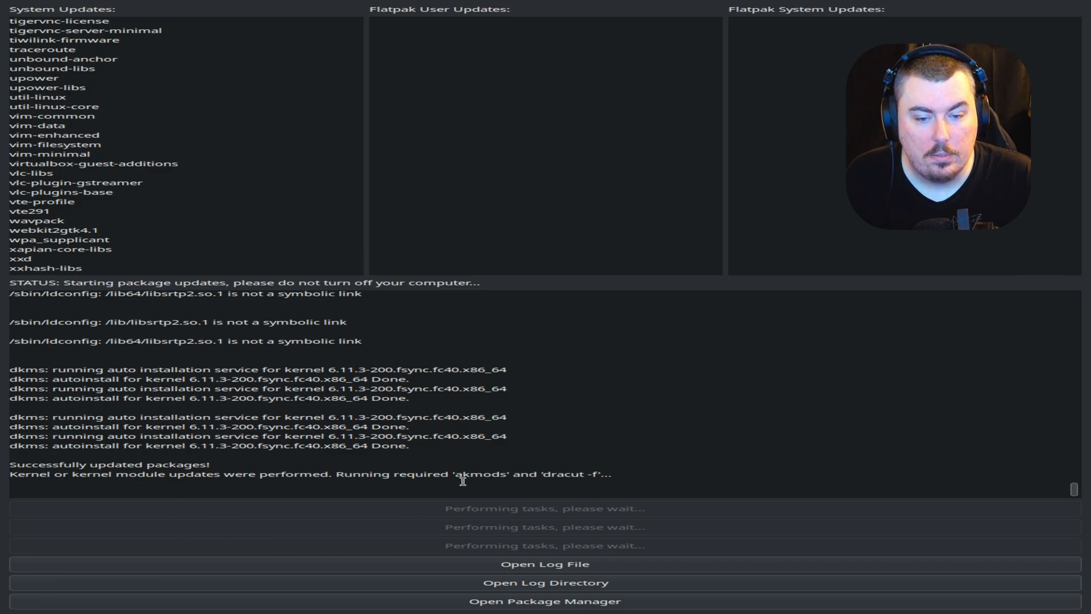
pyautogui.moveTo(1074, 310)
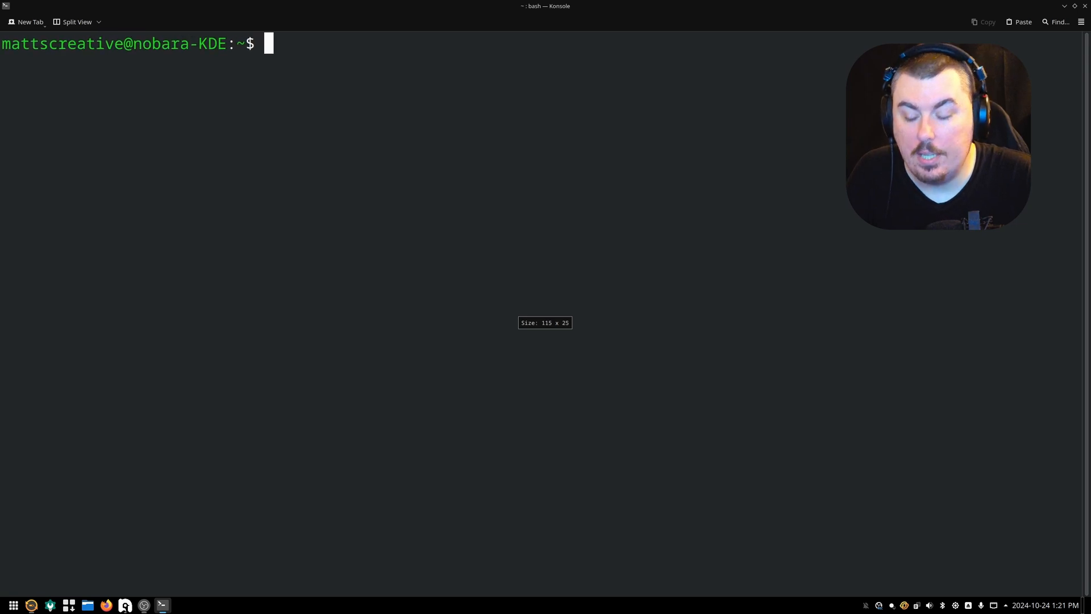
# Run 'sudo akmods && sudo dracut -f --regenerate-all' so kmod checks for both kernels report OK.
pyautogui.write('s')
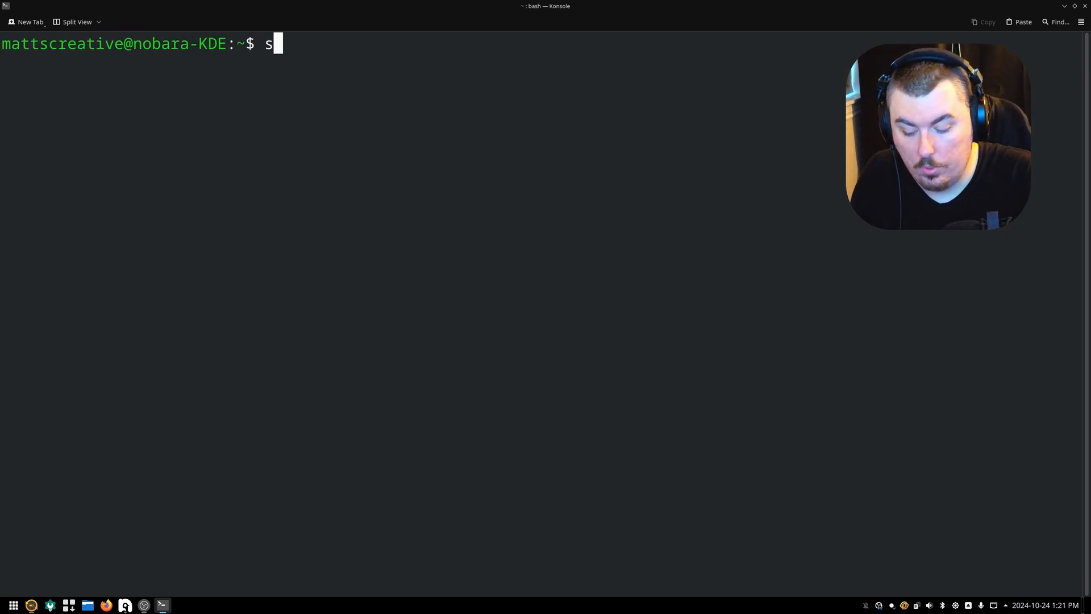
pyautogui.write('udo akmods')
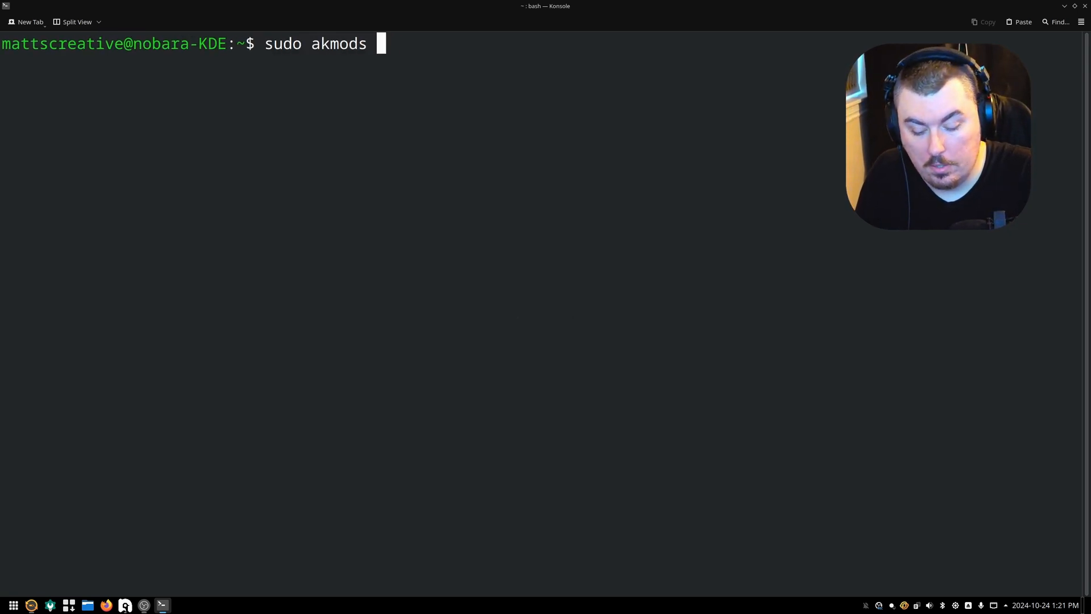
pyautogui.write('&')
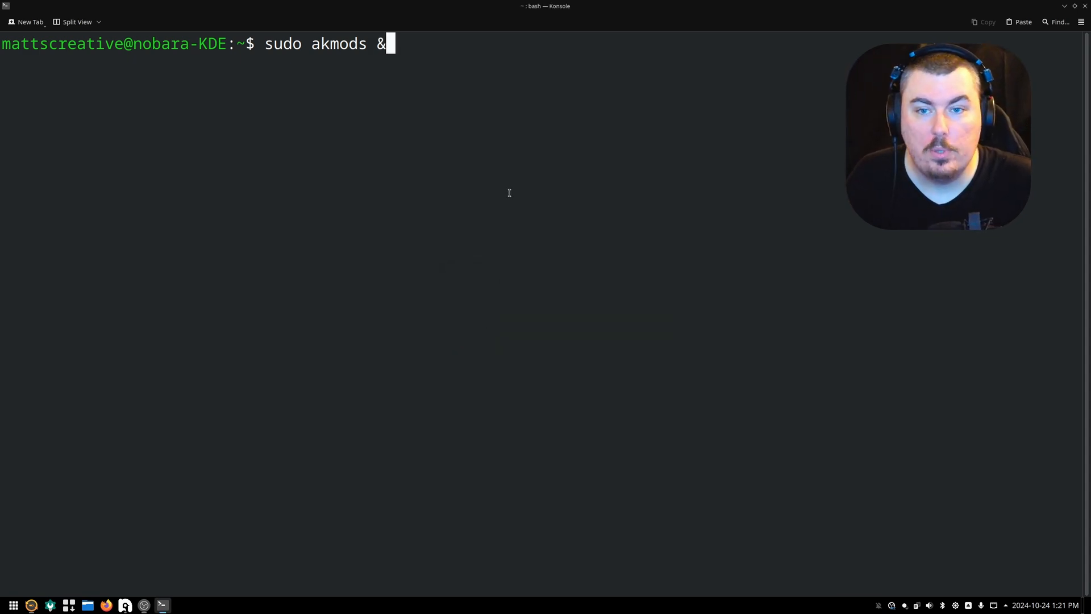
pyautogui.write('&')
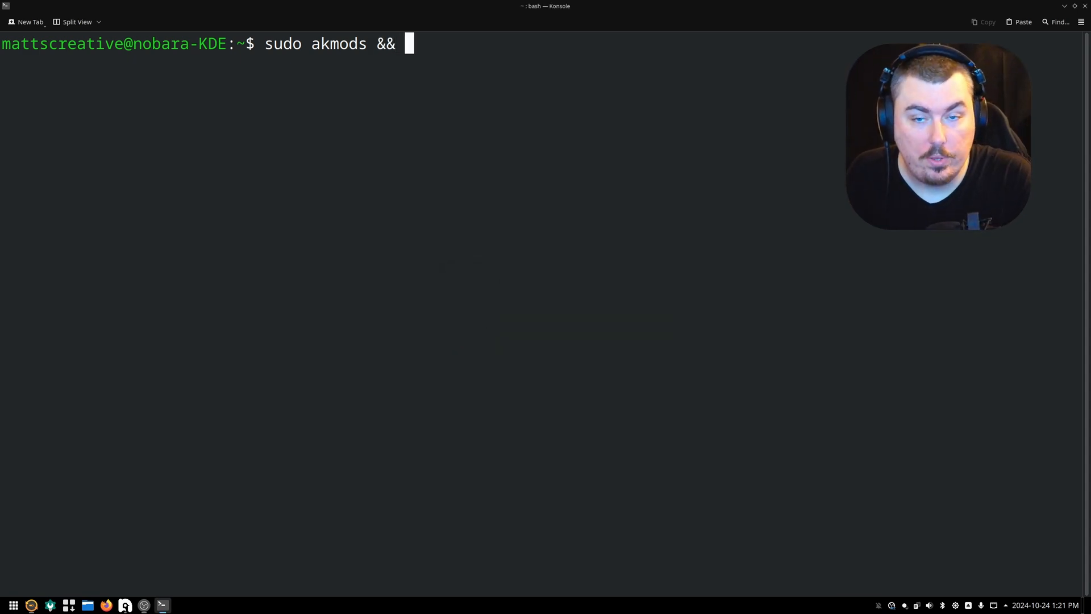
pyautogui.write('sudo dracut -')
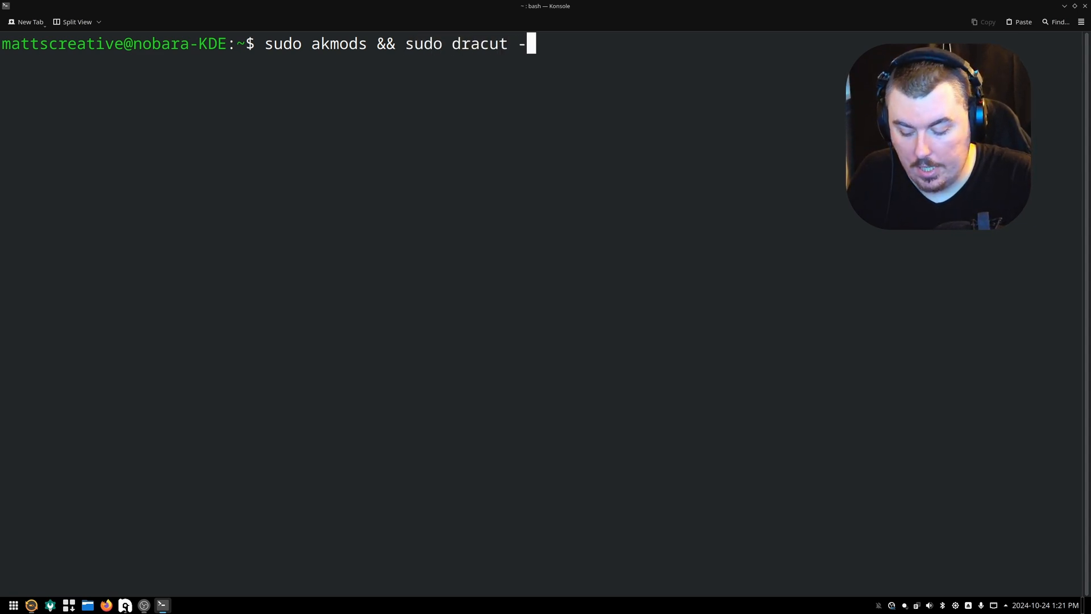
pyautogui.write('f --')
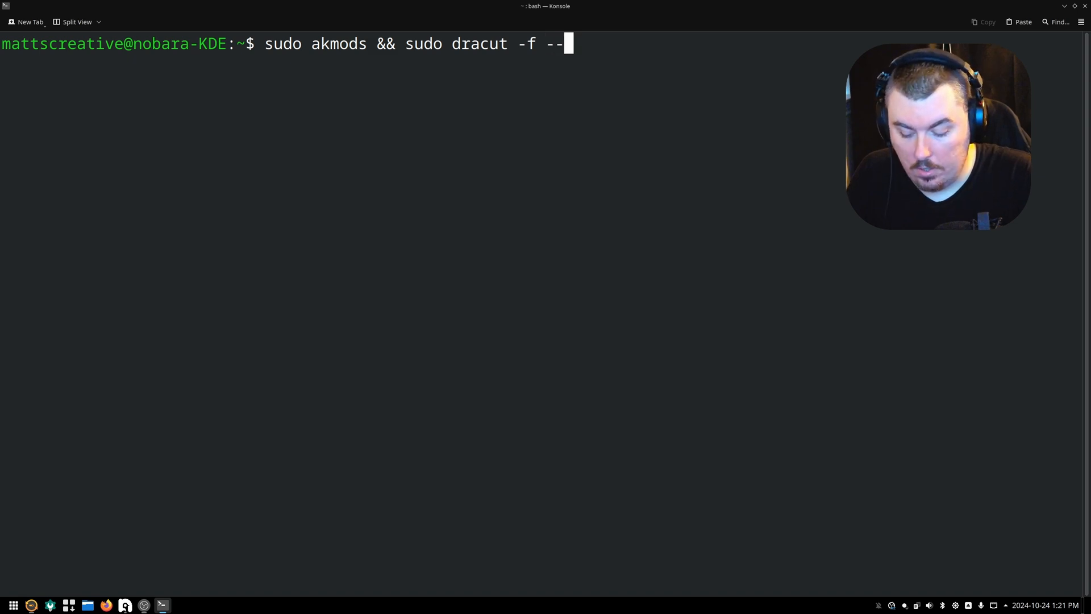
pyautogui.write('regenerate-all')
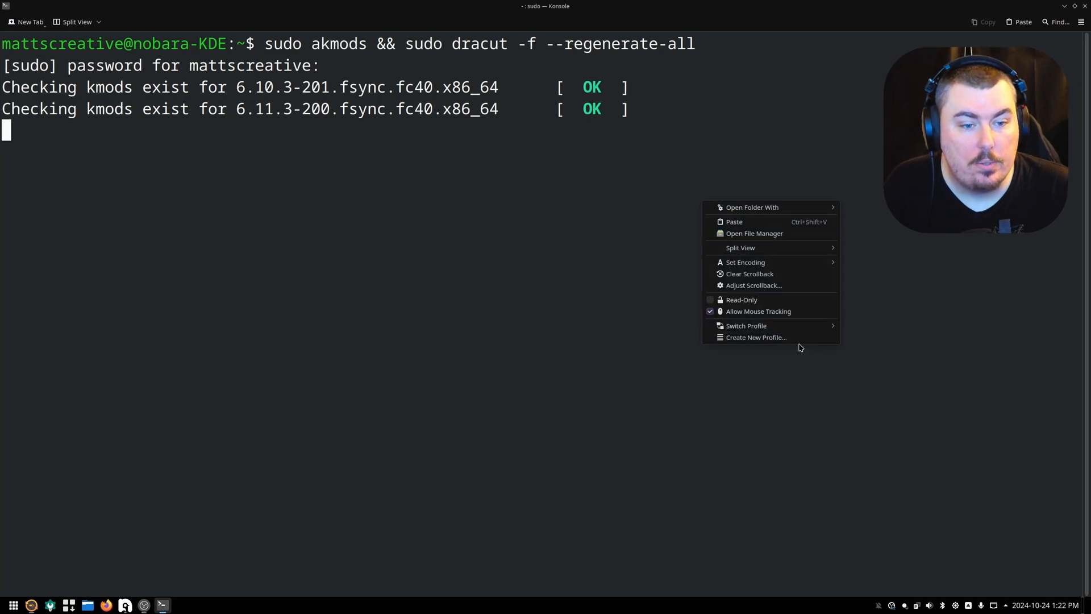
pyautogui.click(917, 389)
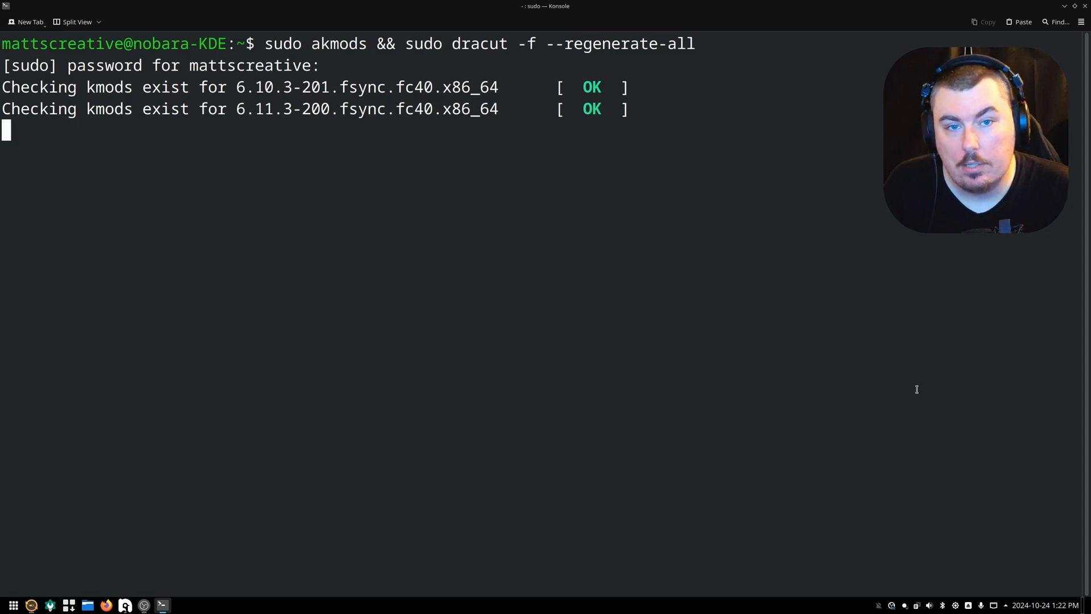
pyautogui.moveTo(929, 414)
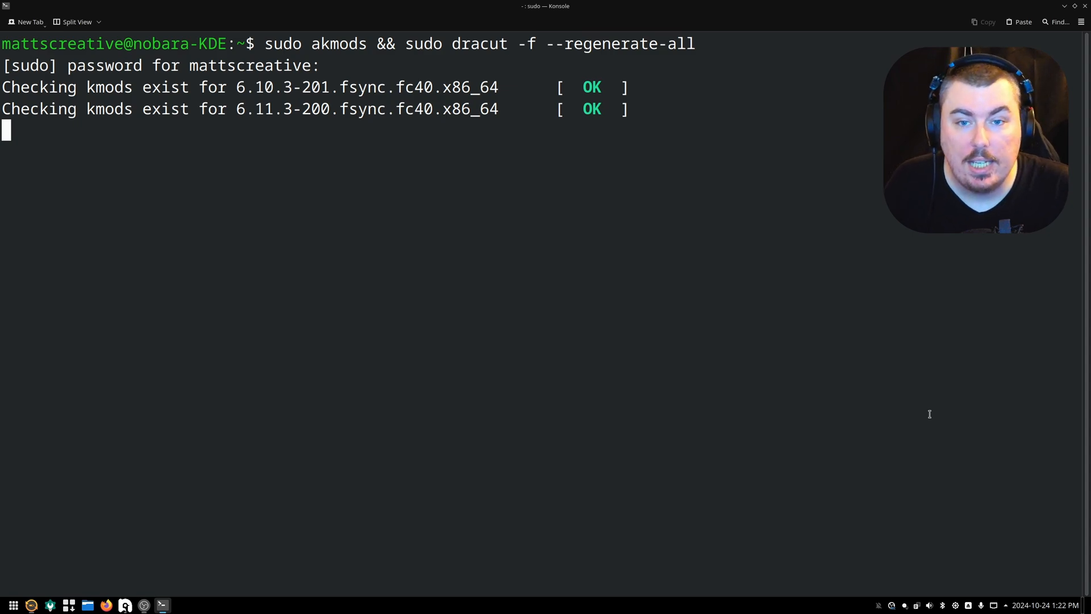